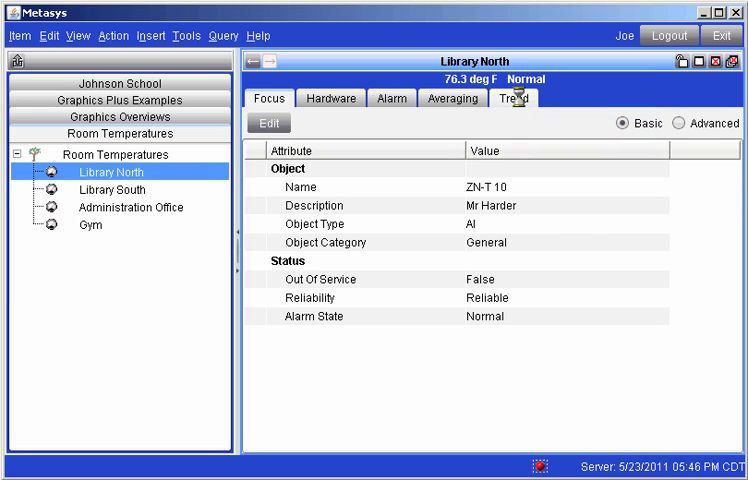
Step: Show the trend graph of Library North's present temperature value
click(512, 98)
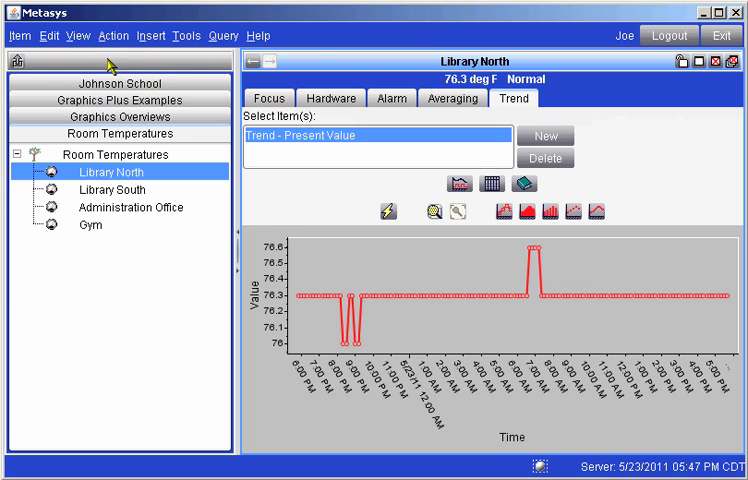
Step: Bring up the View menu listing the available viewers
click(76, 36)
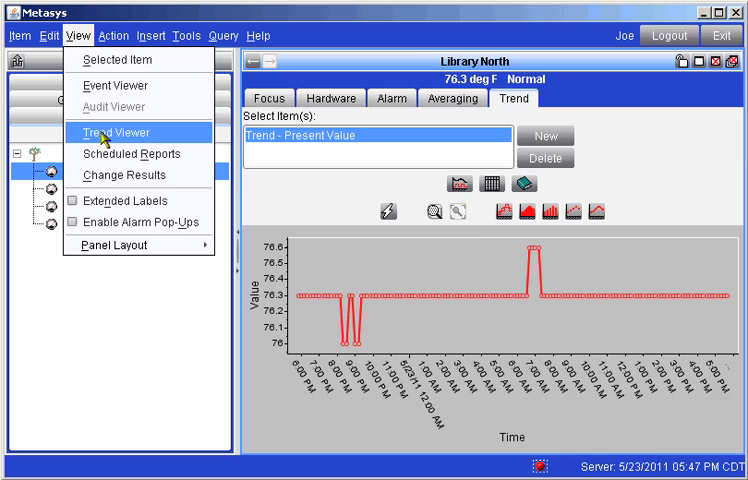
Step: Launch the Trend Viewer with its Select Item picker of devices and trend points
click(120, 132)
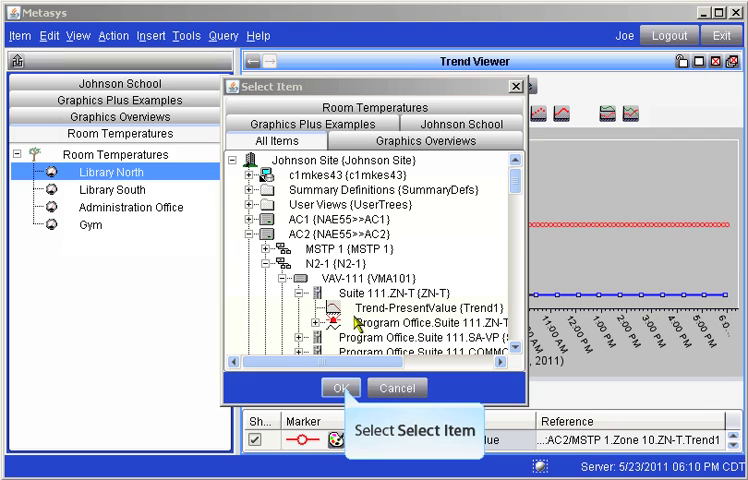
Step: Add Suite 111.ZN-T Trend-PresentValue so it plots alongside the ZN-T.10 trend
click(340, 388)
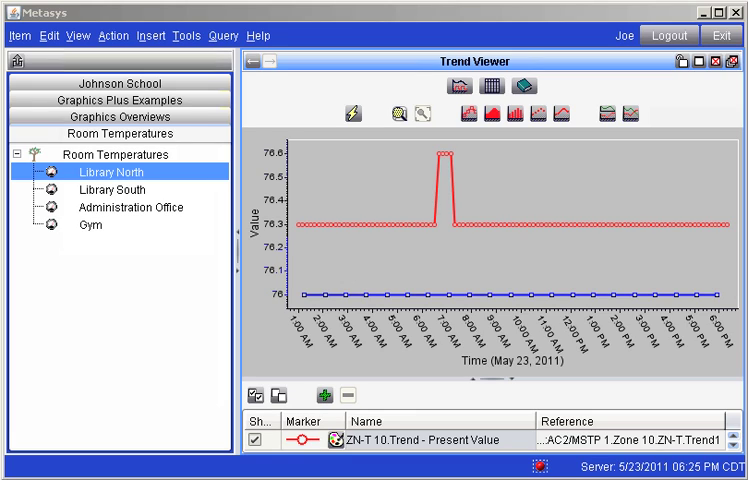
click(326, 396)
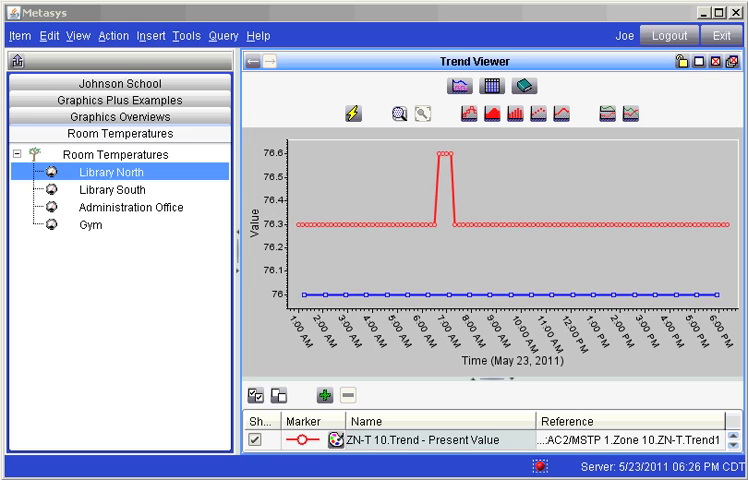
click(478, 84)
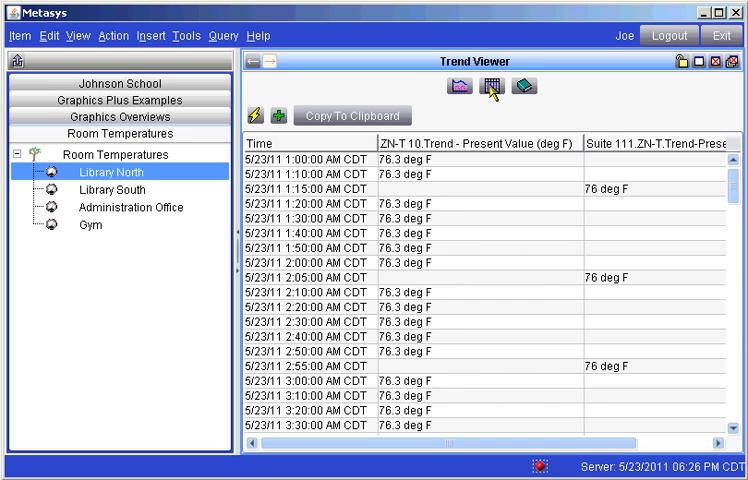
mouse_move(484, 86)
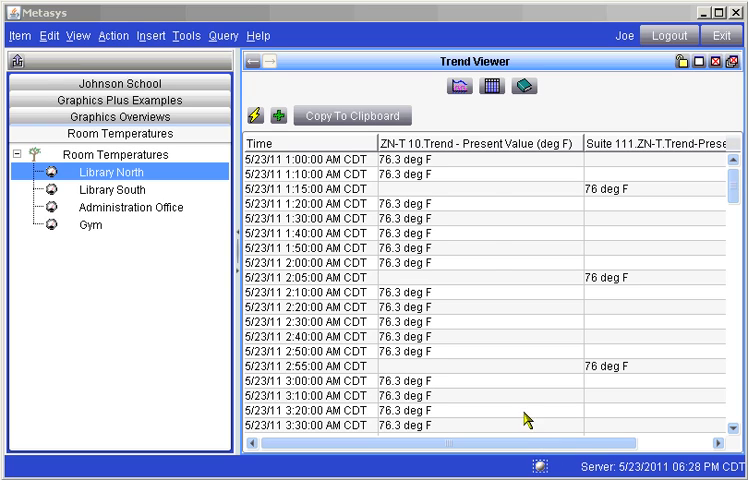
click(452, 84)
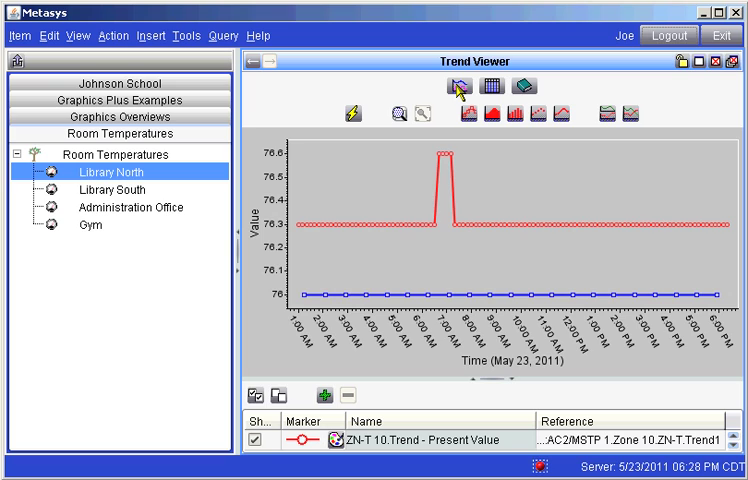